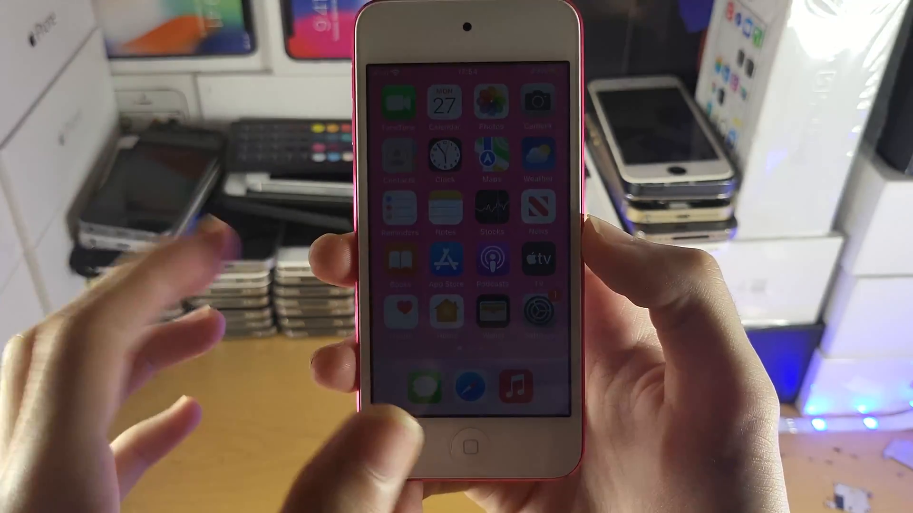
Launch Music on the iPod touch and dismiss the Apple Music free-trial offer.
click(514, 385)
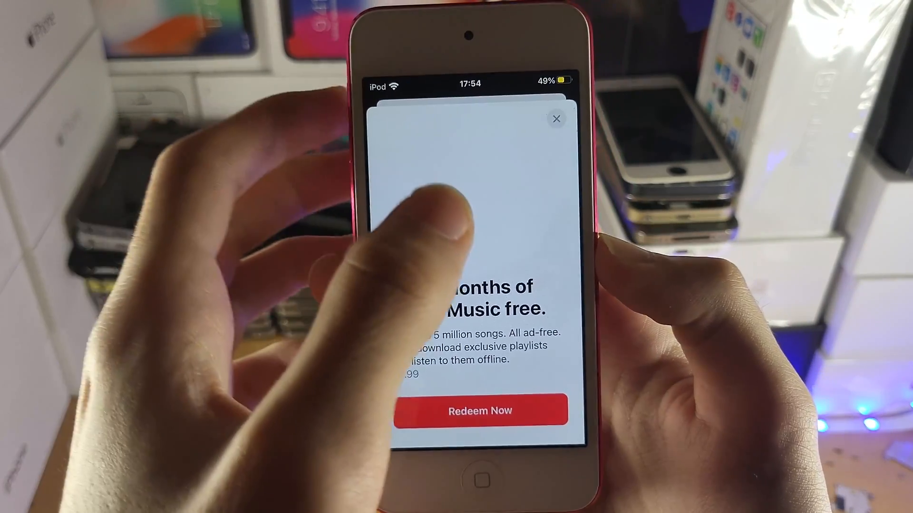
click(555, 120)
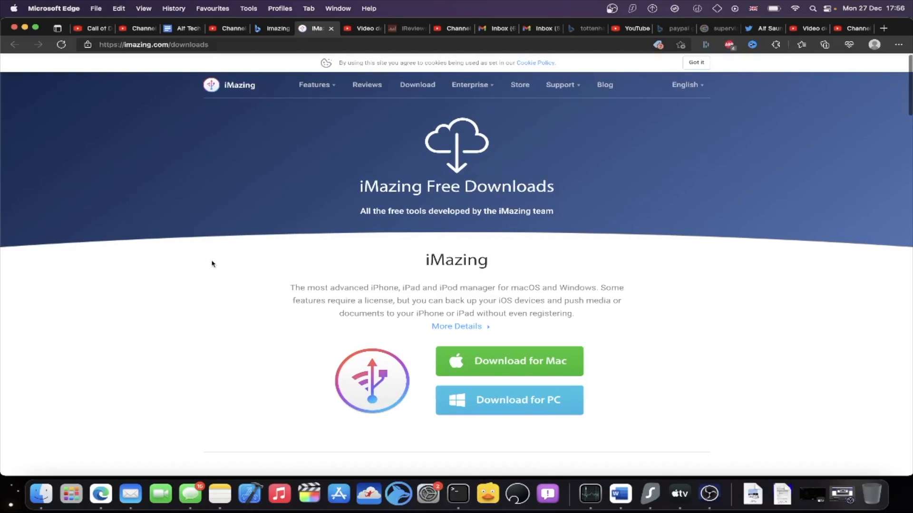
Scroll the iMazing downloads page to reveal the Mac and PC download buttons.
scroll(down, 3)
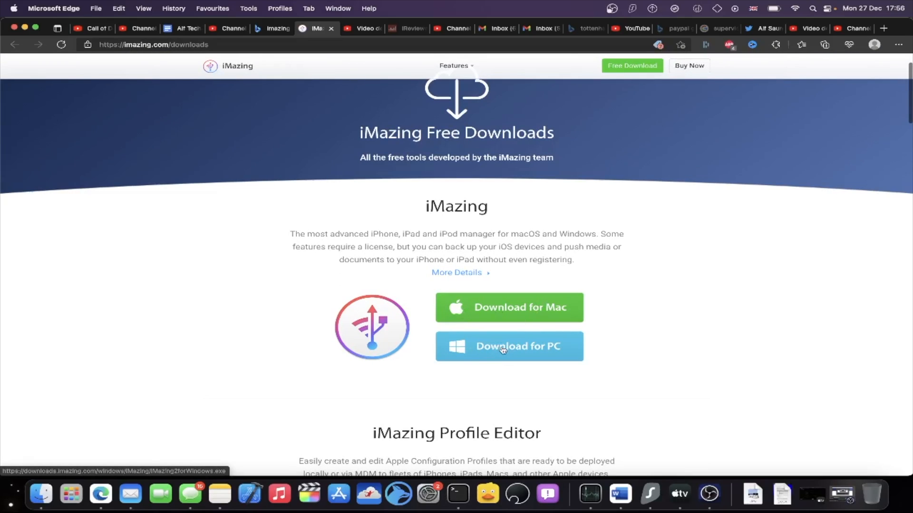
mouse_move(560, 298)
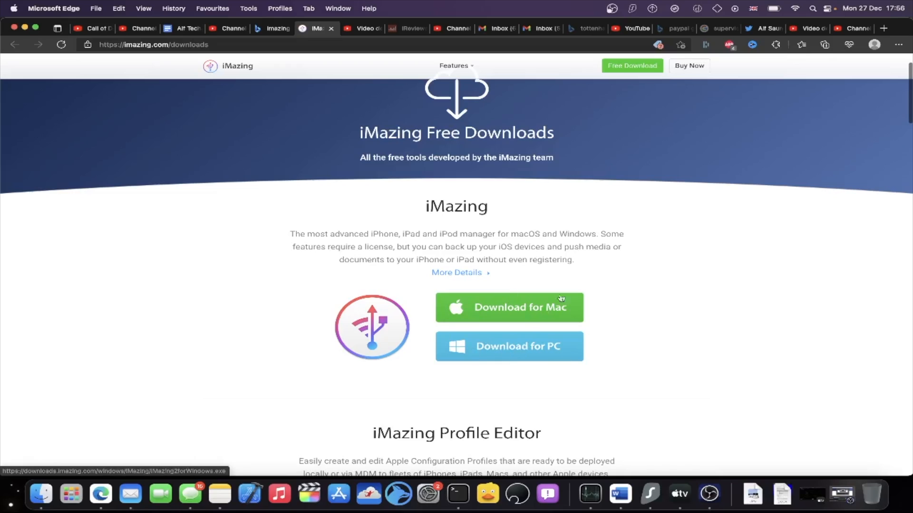
mouse_move(489, 339)
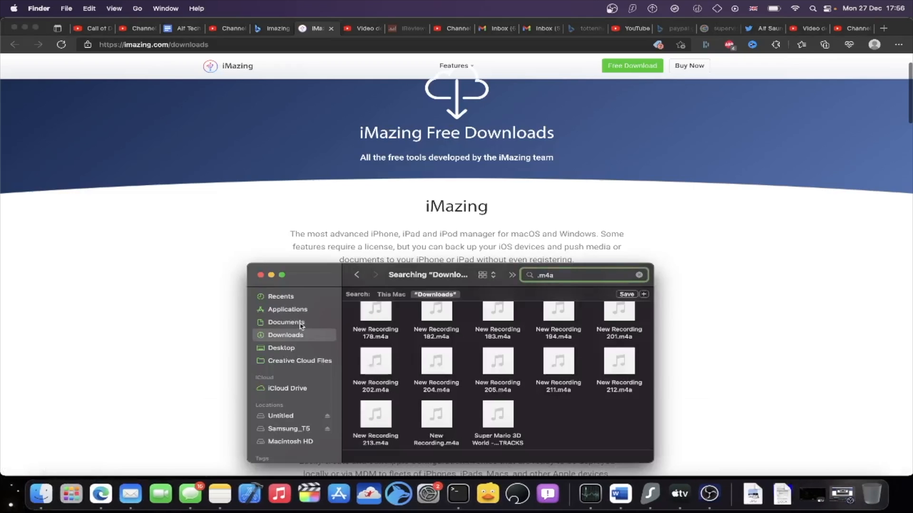
Launch iMazing from the Mac's Applications folder in Finder.
click(287, 309)
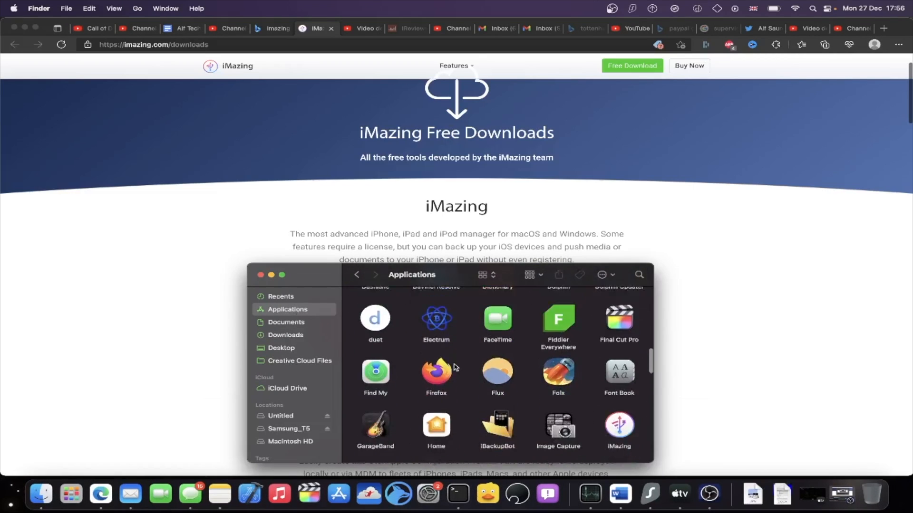
scroll(down, 3)
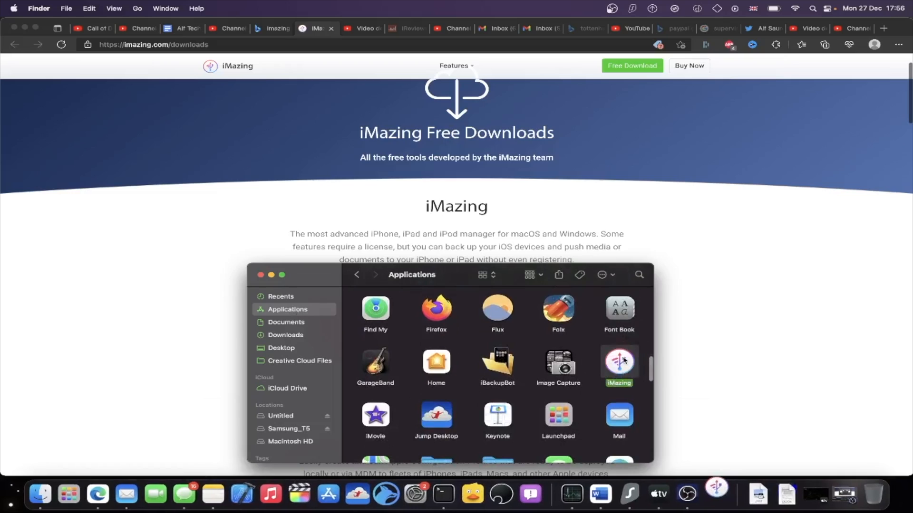
double_click(618, 361)
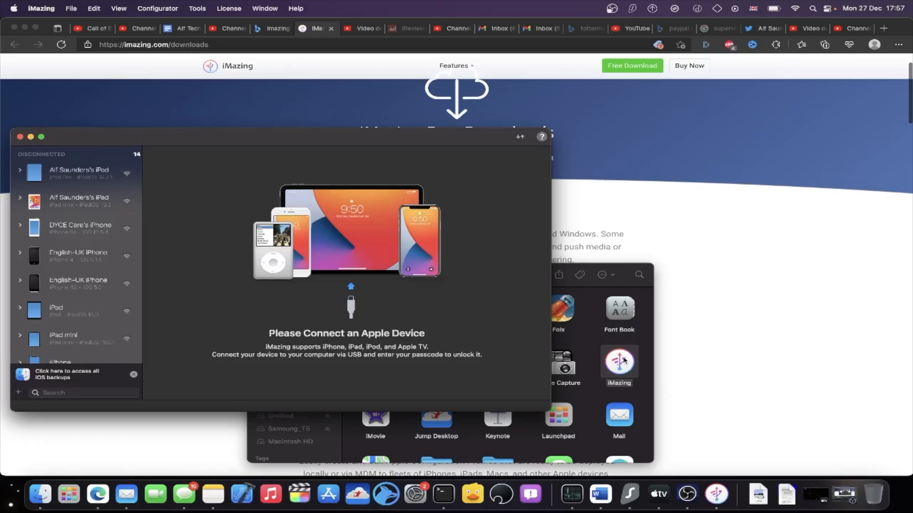
mouse_move(445, 463)
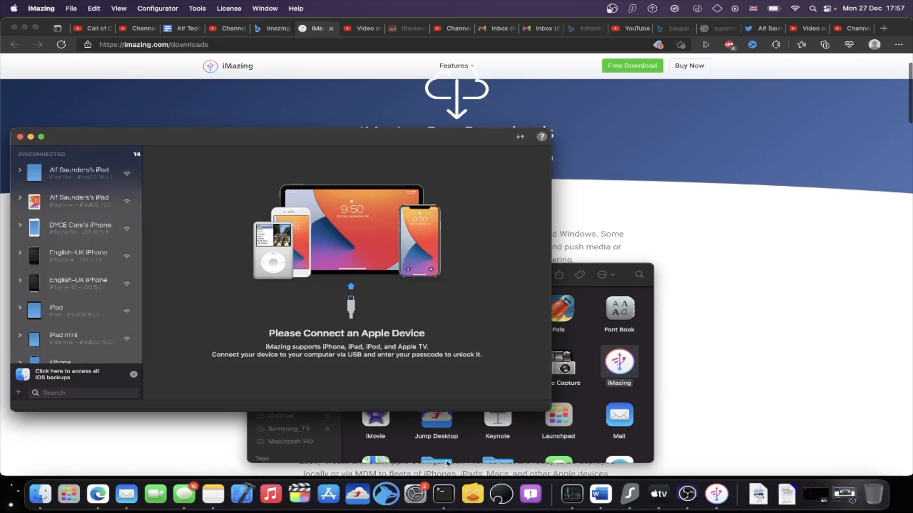
mouse_move(442, 341)
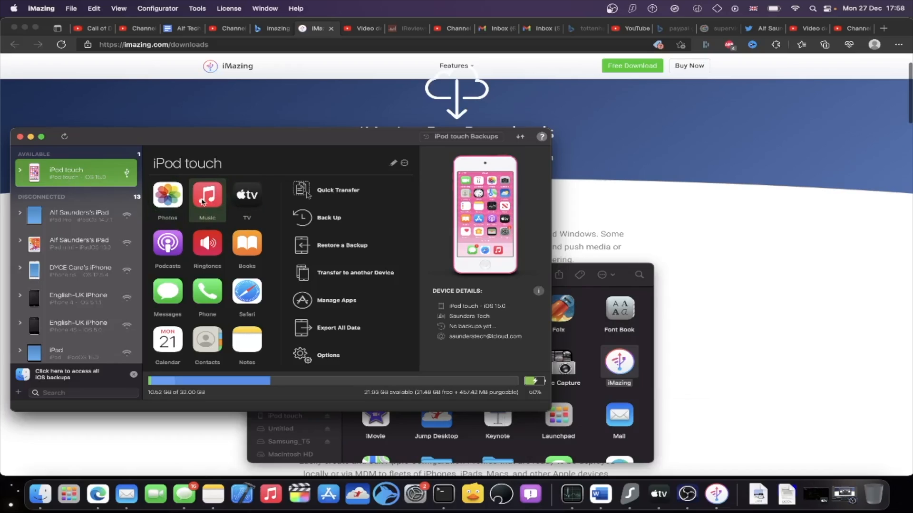
Show the iPod touch's empty Music library in iMazing.
click(206, 194)
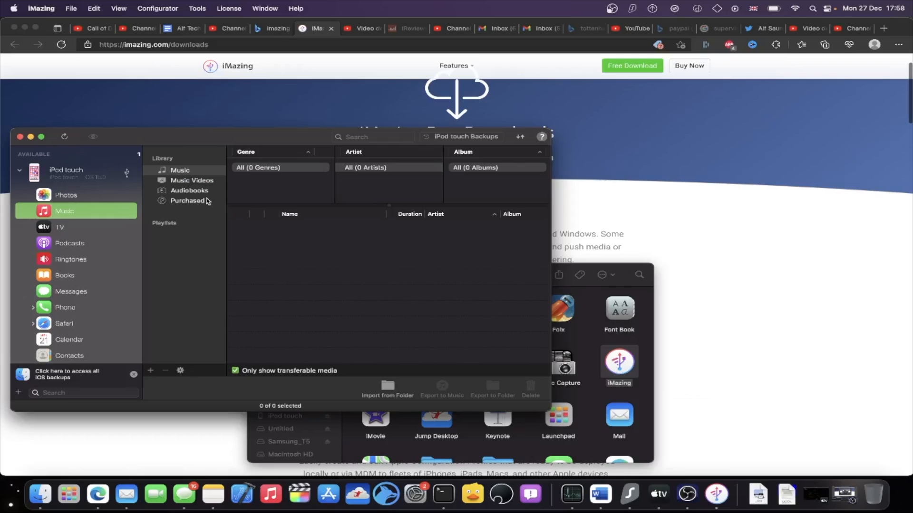
mouse_move(318, 278)
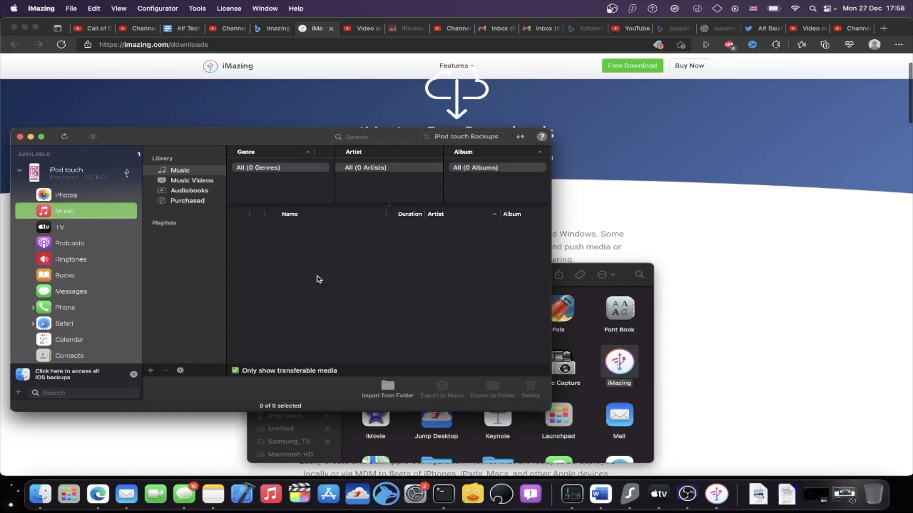
mouse_move(97, 494)
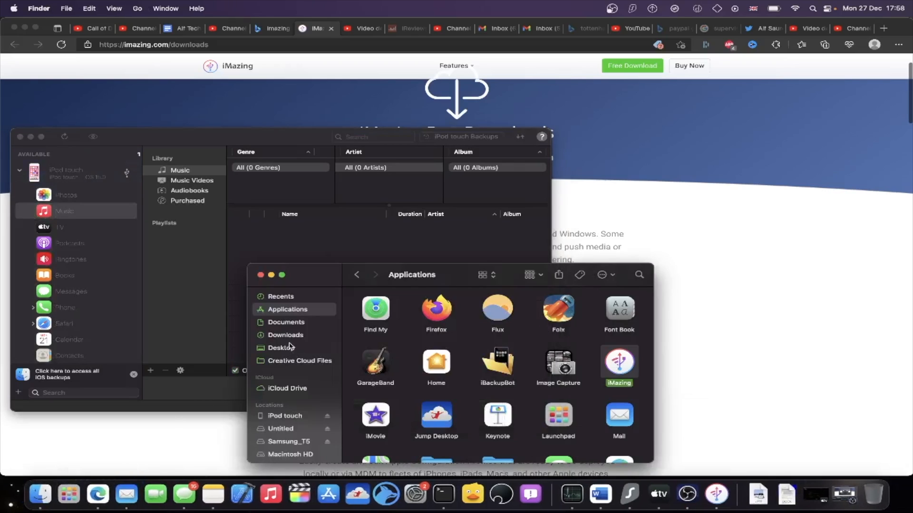
Search Downloads for '.m4a' to locate the Super Mario 3D World soundtrack file.
click(284, 335)
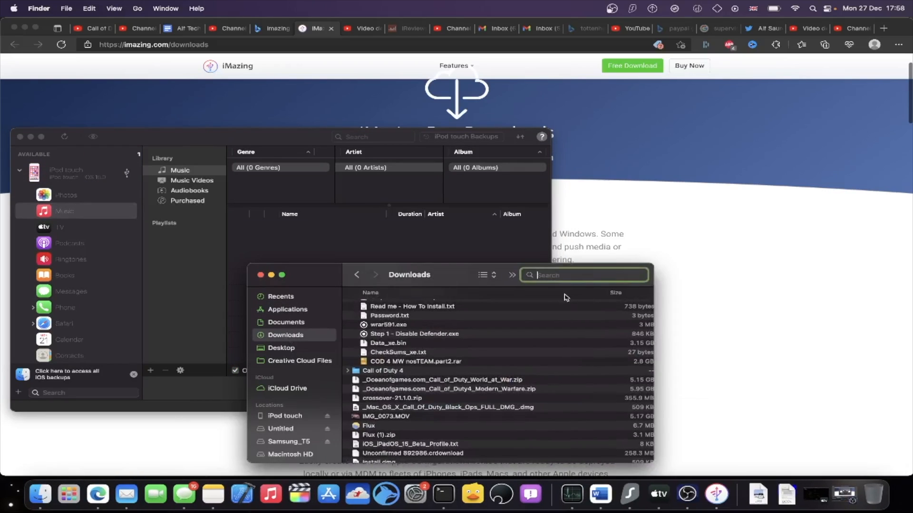
text(.m4a)
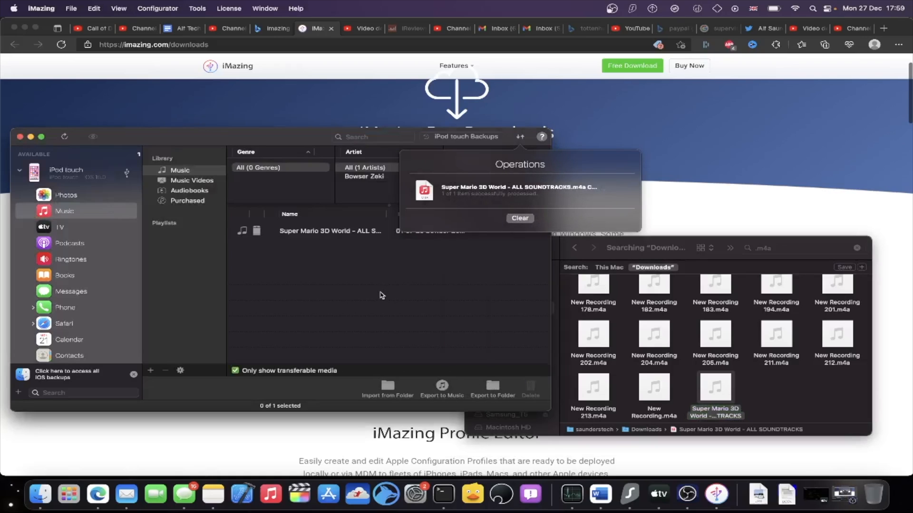
Clear the completed transfer notice and select the Super Mario 3D World track by Bowser Zeki.
click(519, 218)
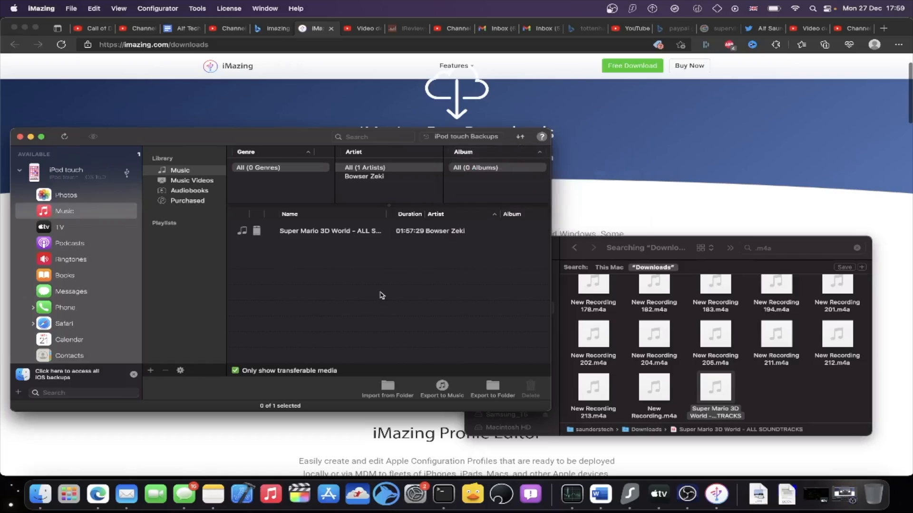
mouse_move(285, 237)
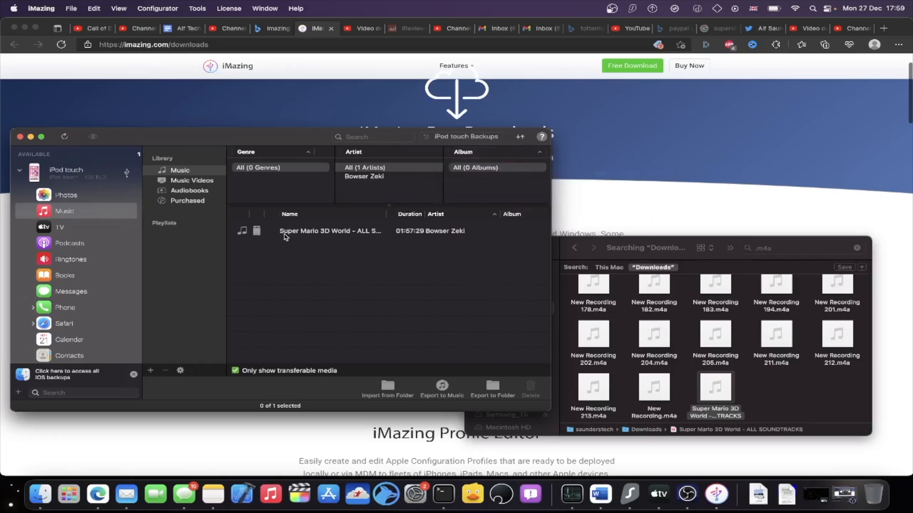
click(330, 231)
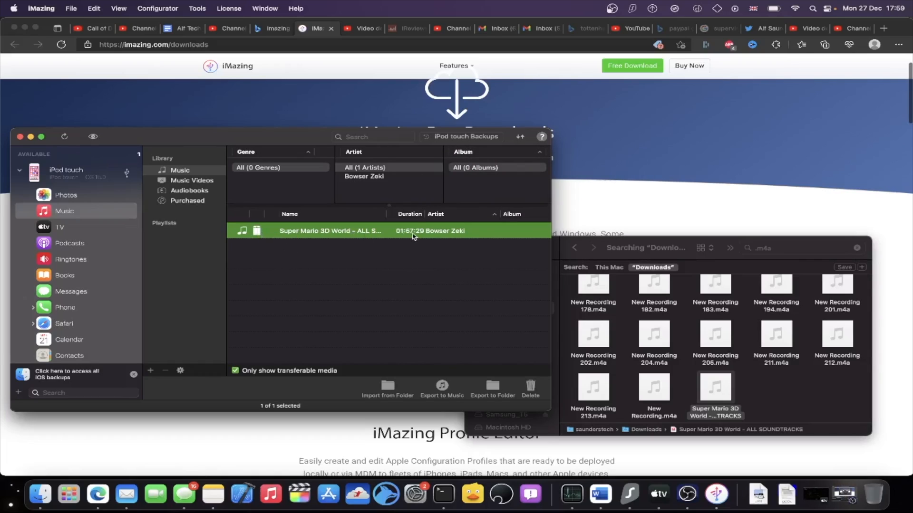
mouse_move(416, 236)
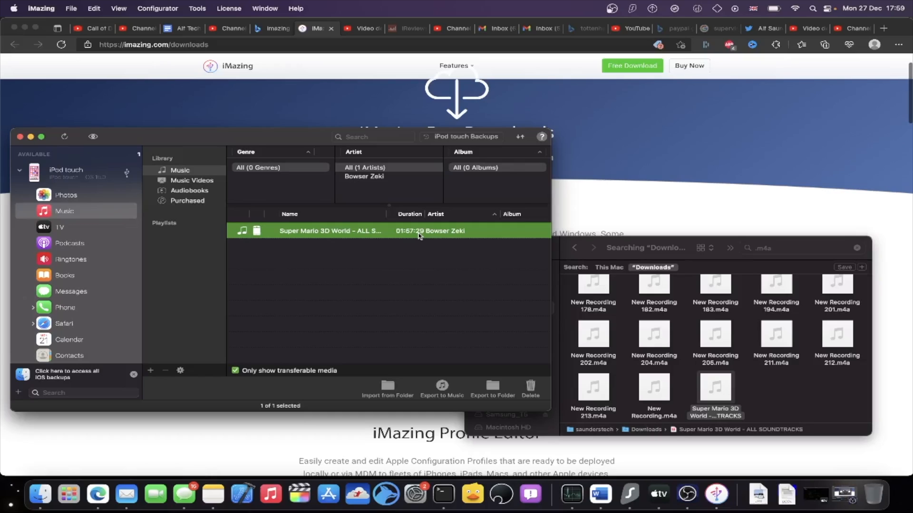
mouse_move(444, 254)
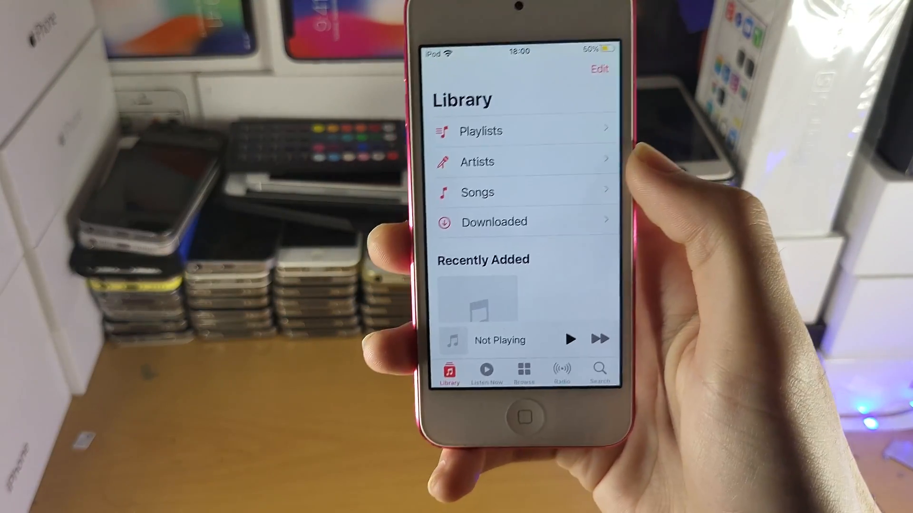
Go to Recently Added and view the Super Mario 3D World album under Bowser Zeki.
scroll(down, 3)
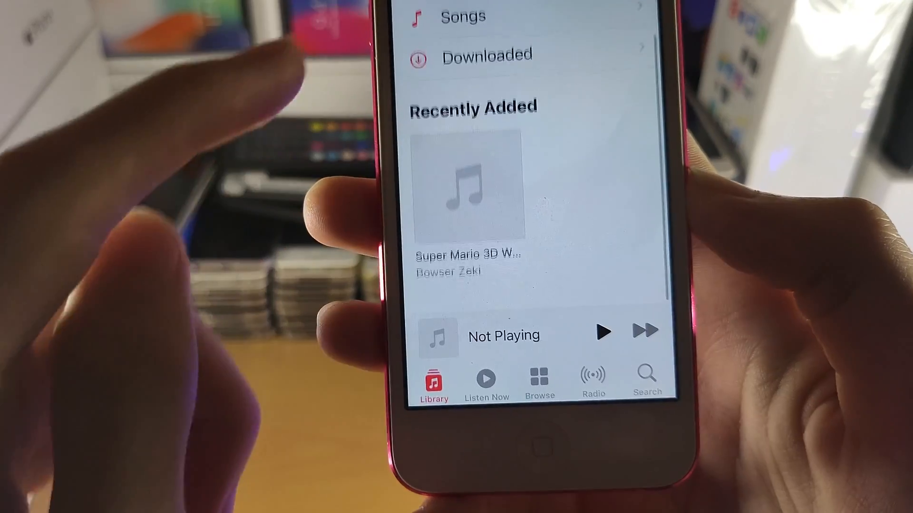
click(471, 189)
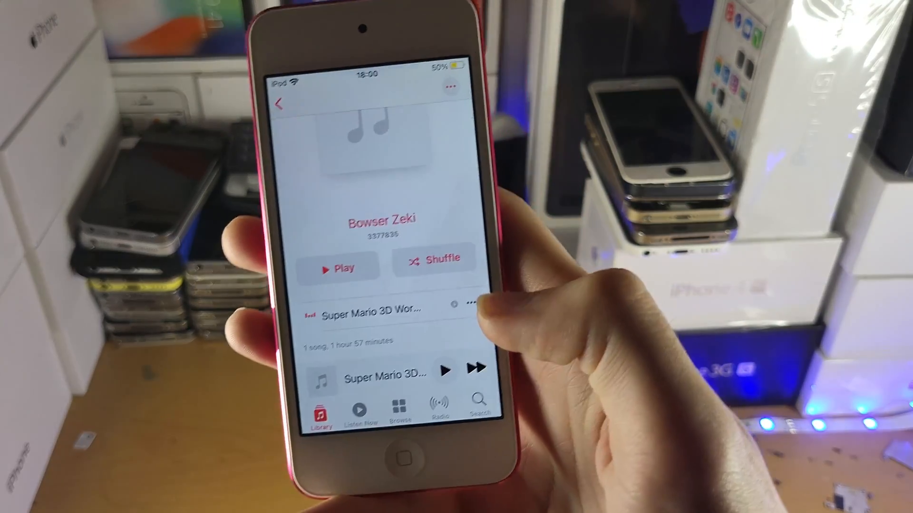
Return from the album to the Library, then switch to the Browse page.
click(282, 103)
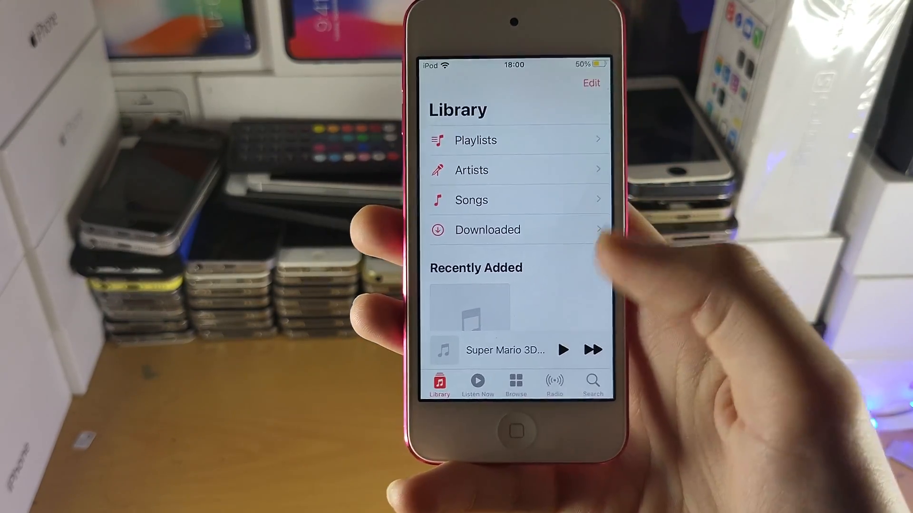
click(514, 384)
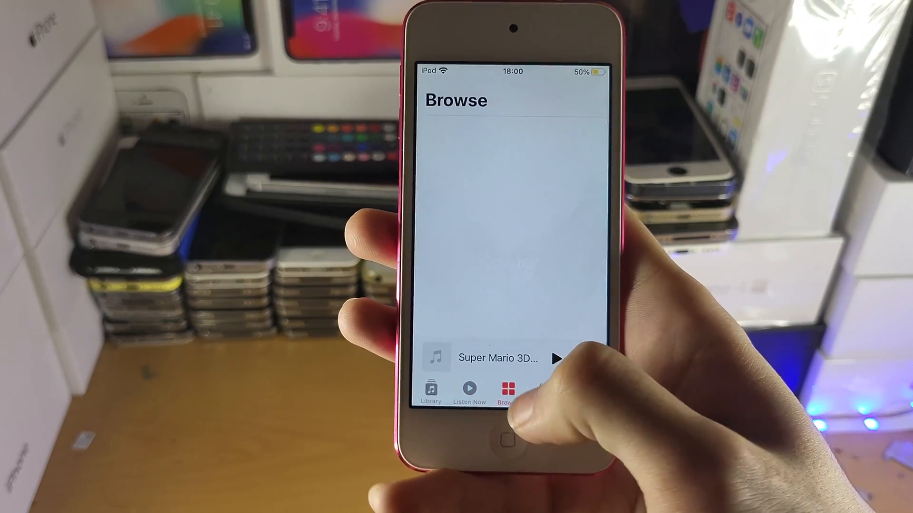